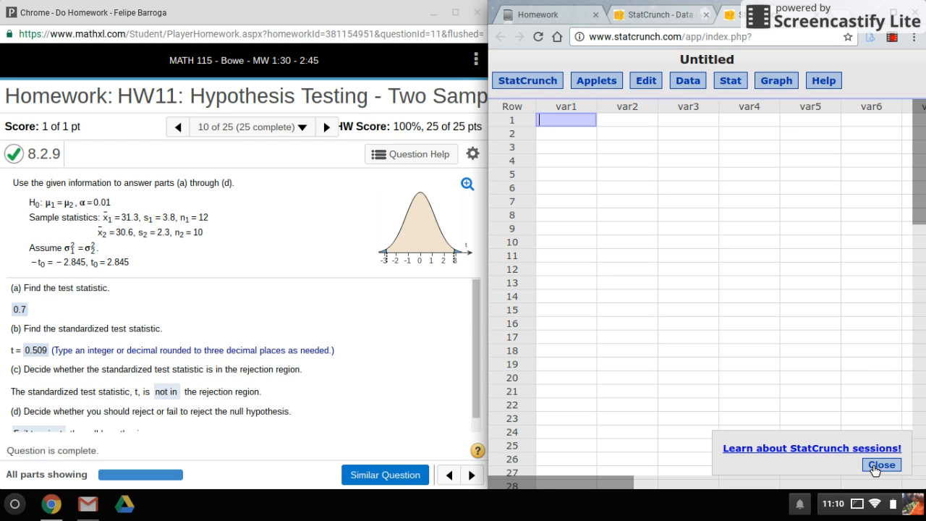
# - Close the 'Learn about StatCrunch sessions' popup to reveal the blank data sheet
pyautogui.click(881, 464)
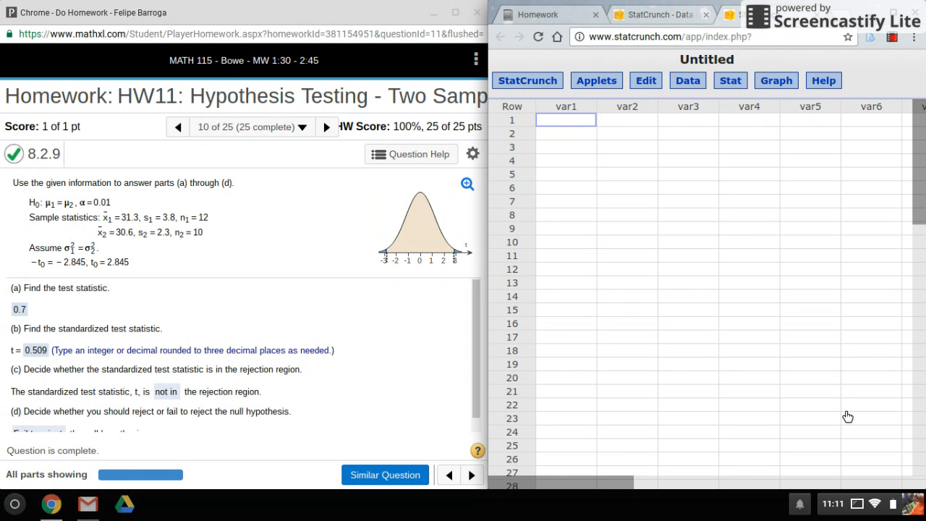
pyautogui.moveTo(347, 219)
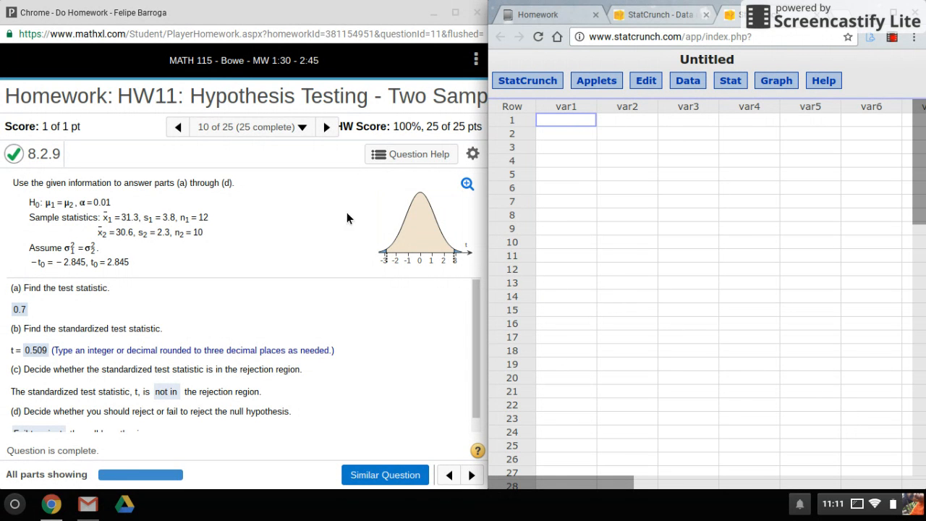
pyautogui.moveTo(324, 164)
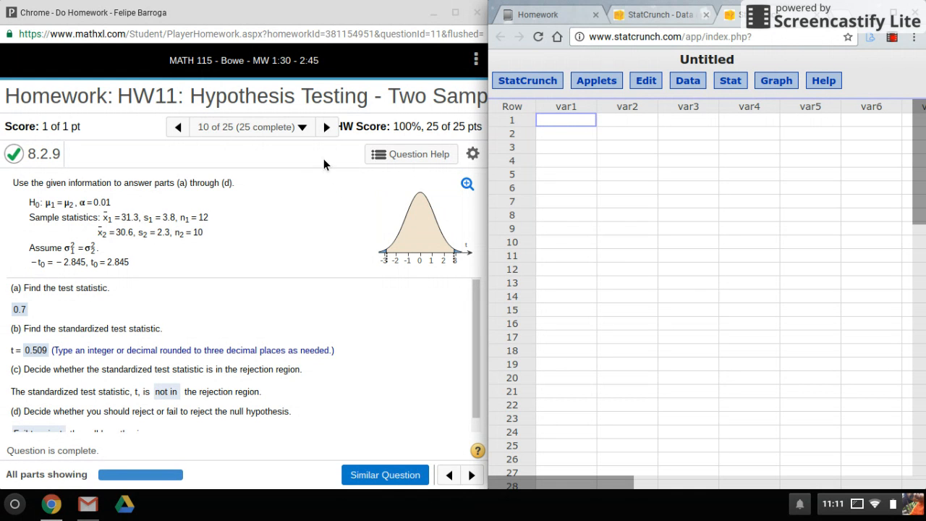
pyautogui.moveTo(316, 161)
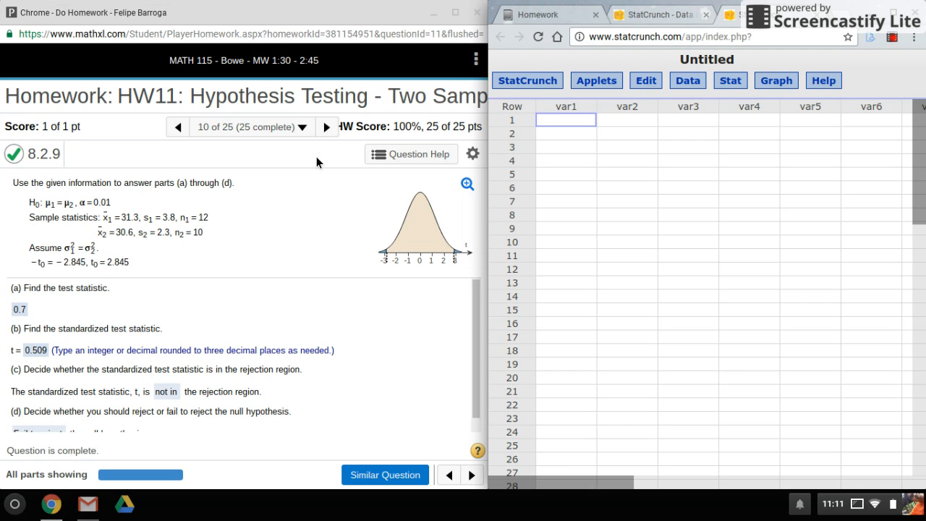
pyautogui.moveTo(206, 259)
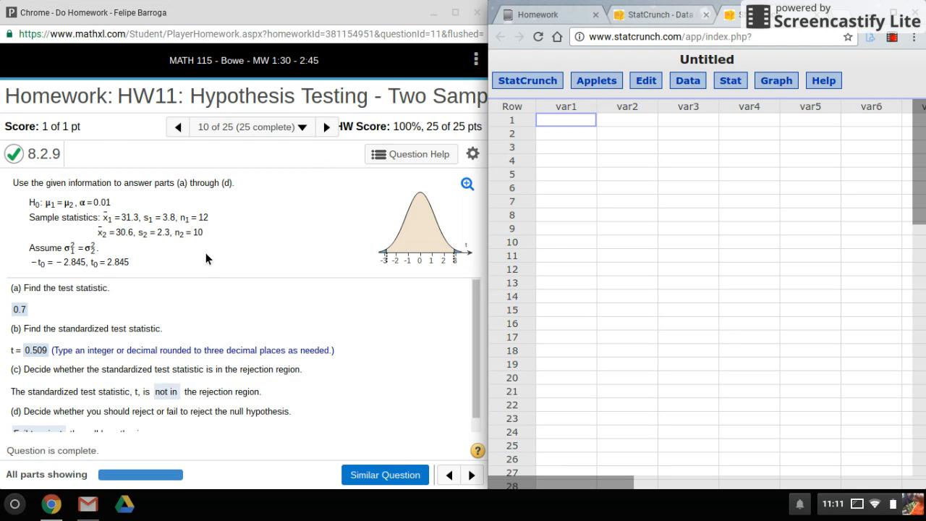
pyautogui.moveTo(144, 262)
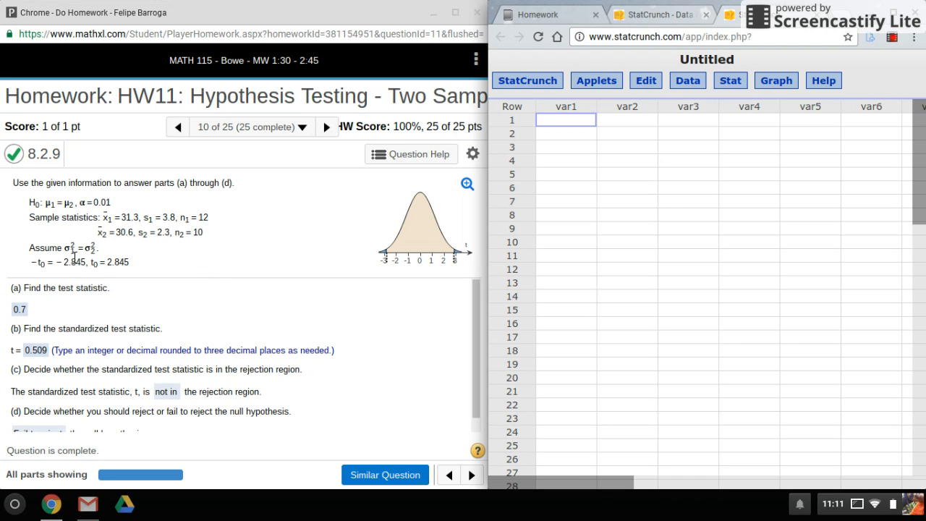
pyautogui.moveTo(253, 253)
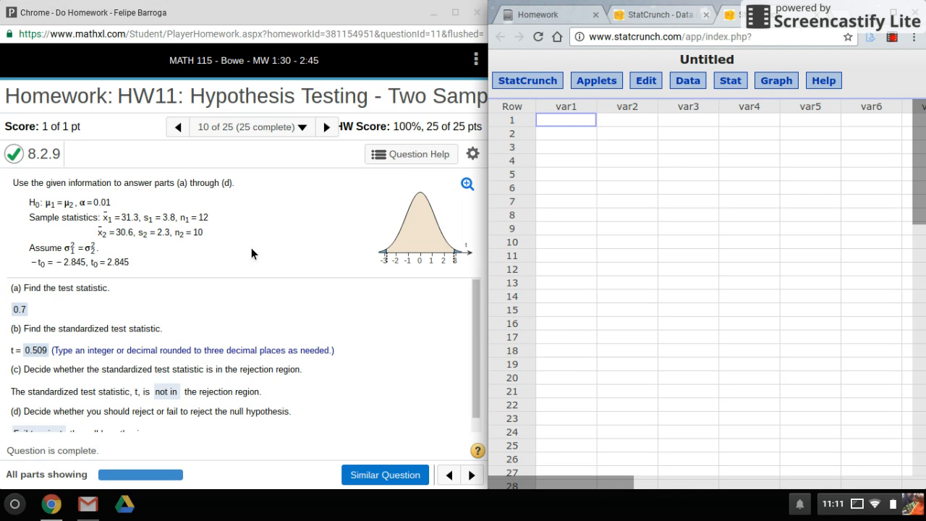
pyautogui.moveTo(710, 147)
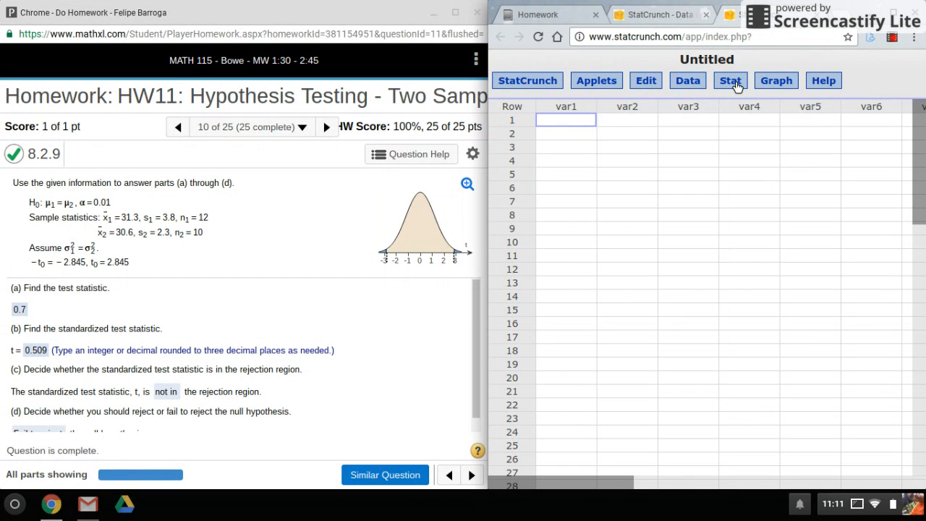
# - Choose Stat > T Stats > Two Sample > With Summary
pyautogui.click(729, 80)
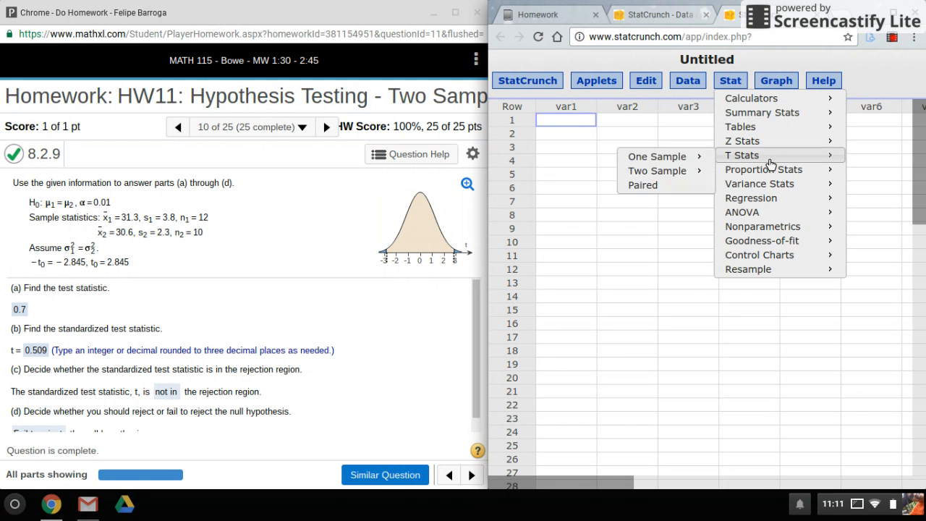
pyautogui.moveTo(657, 171)
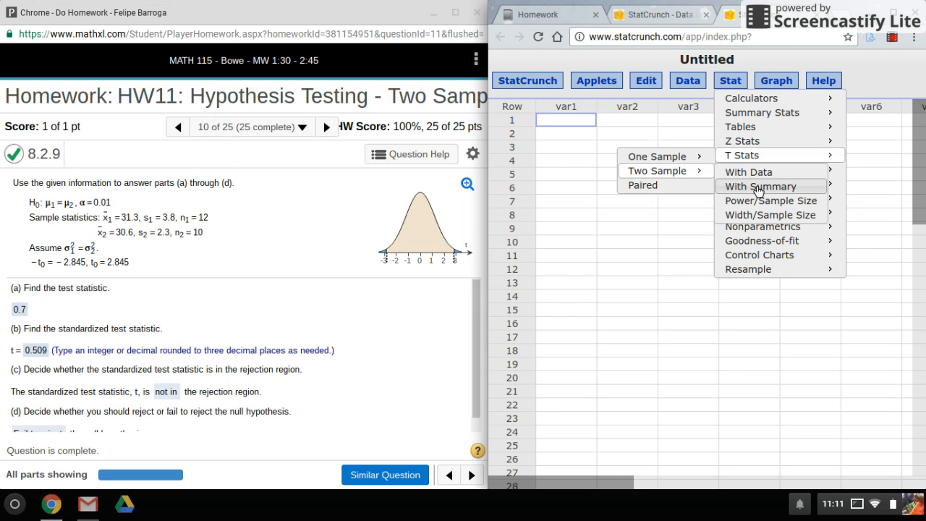
pyautogui.click(759, 186)
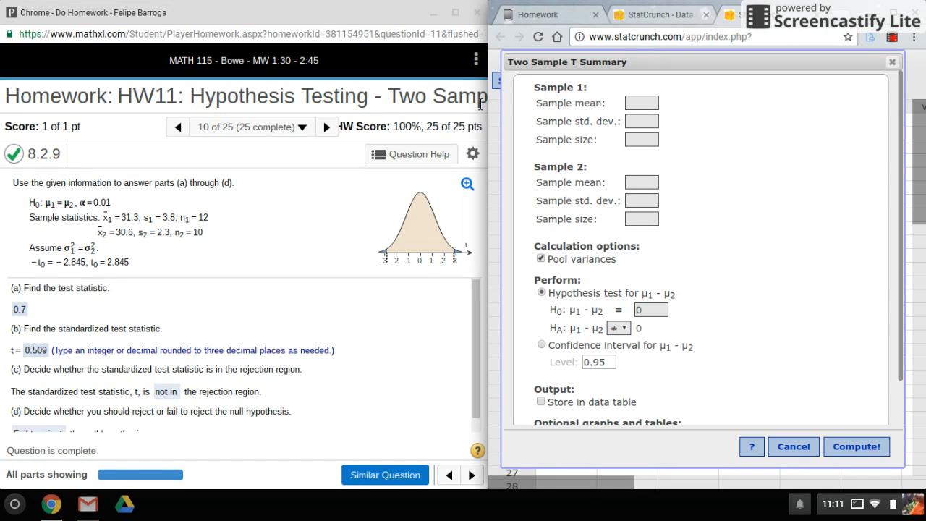
pyautogui.moveTo(481, 116)
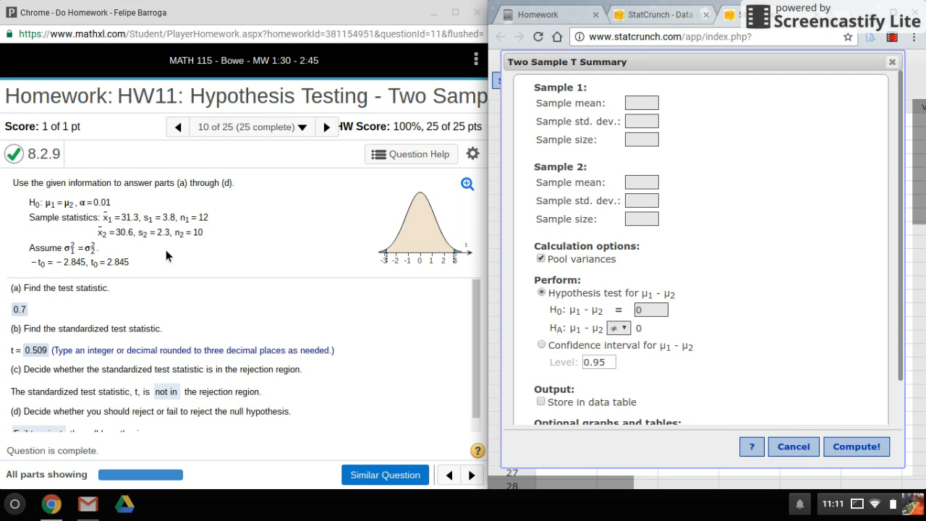
pyautogui.moveTo(416, 216)
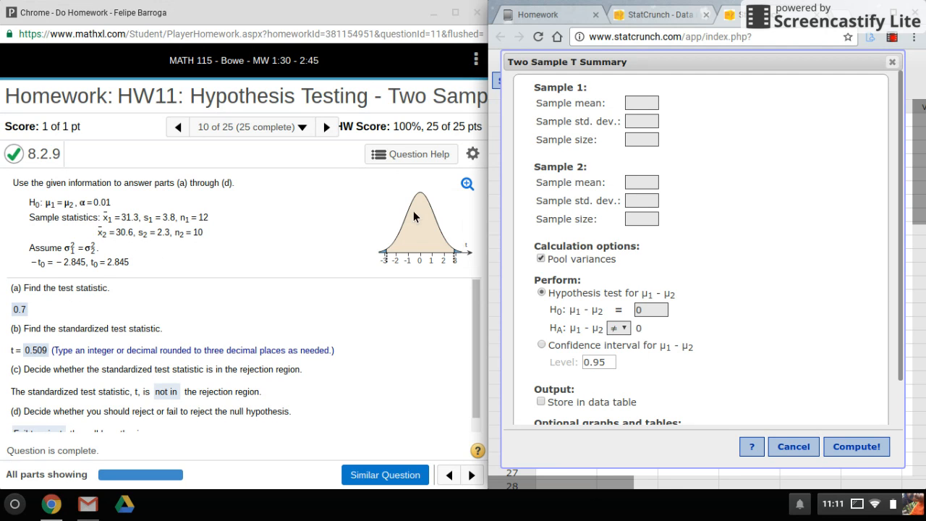
pyautogui.moveTo(355, 256)
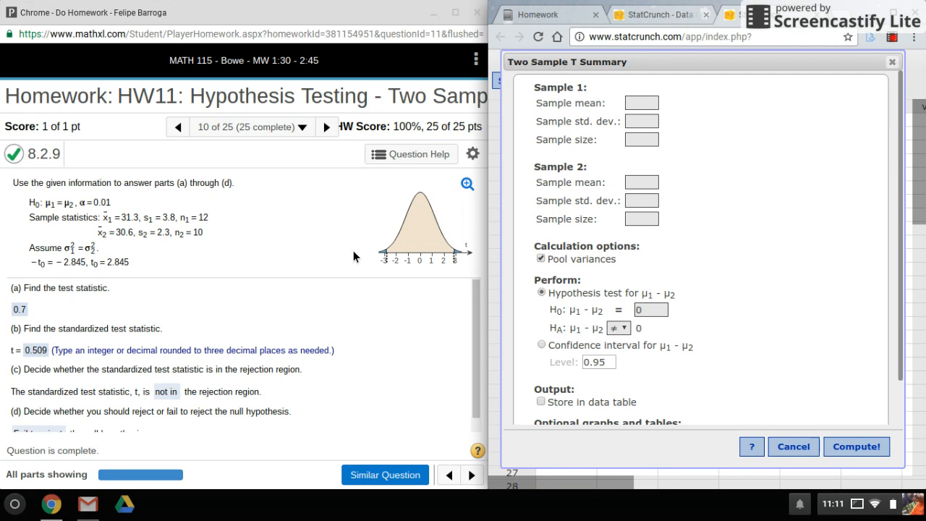
# - Enter sample statistics 31.3, 3.8, 12 and 30.6, 2.3, 10 with null difference 0 and not-equal alternative
pyautogui.write('3')
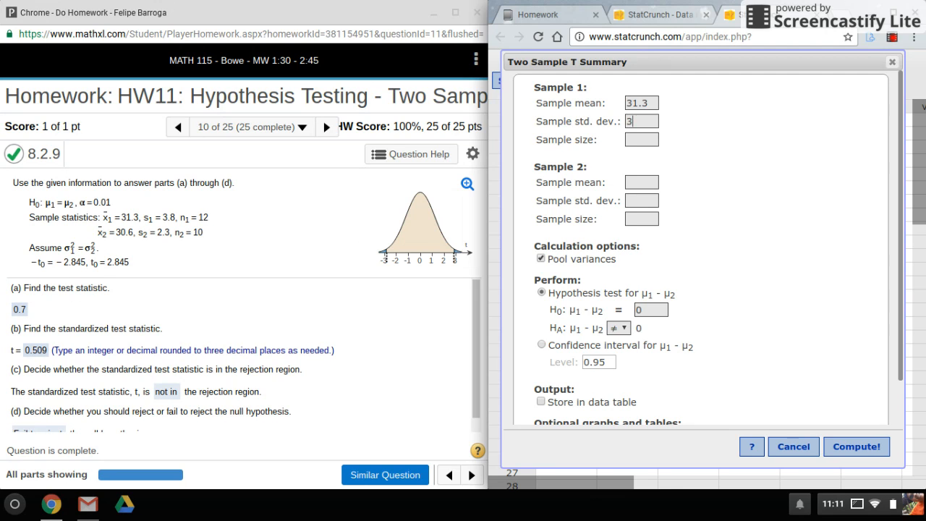
pyautogui.write('12')
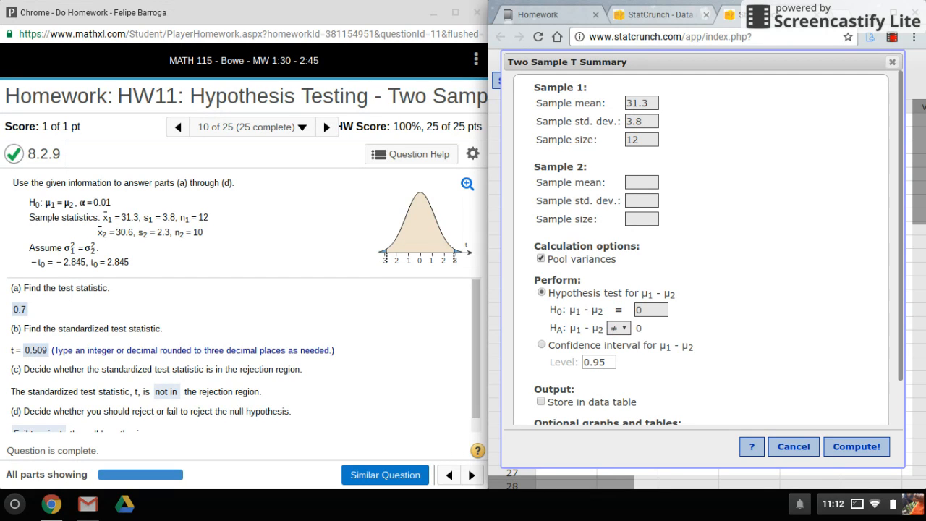
pyautogui.write('30.6')
pyautogui.write('2.3')
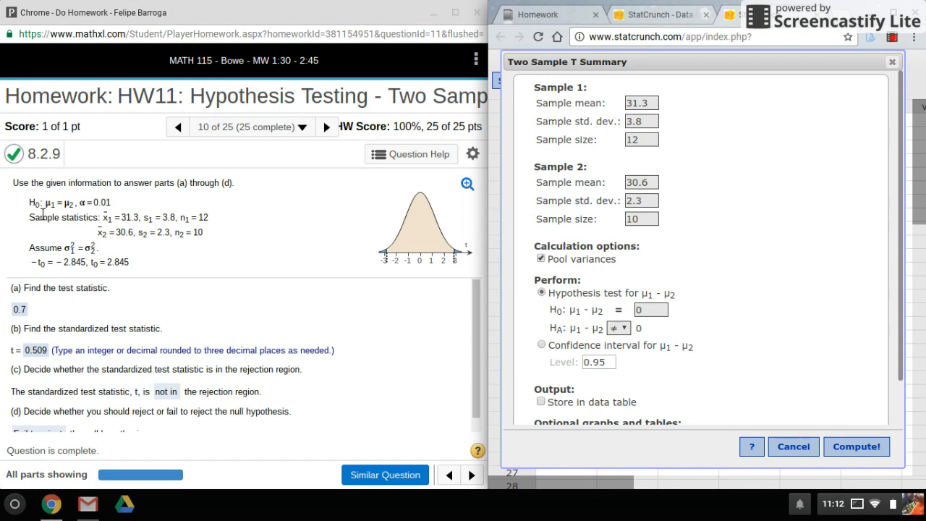
pyautogui.moveTo(548, 334)
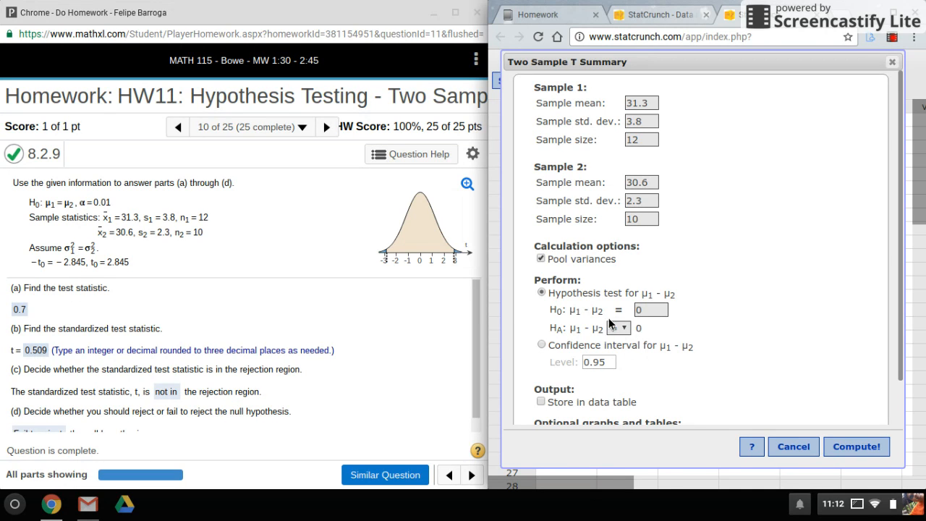
pyautogui.click(620, 327)
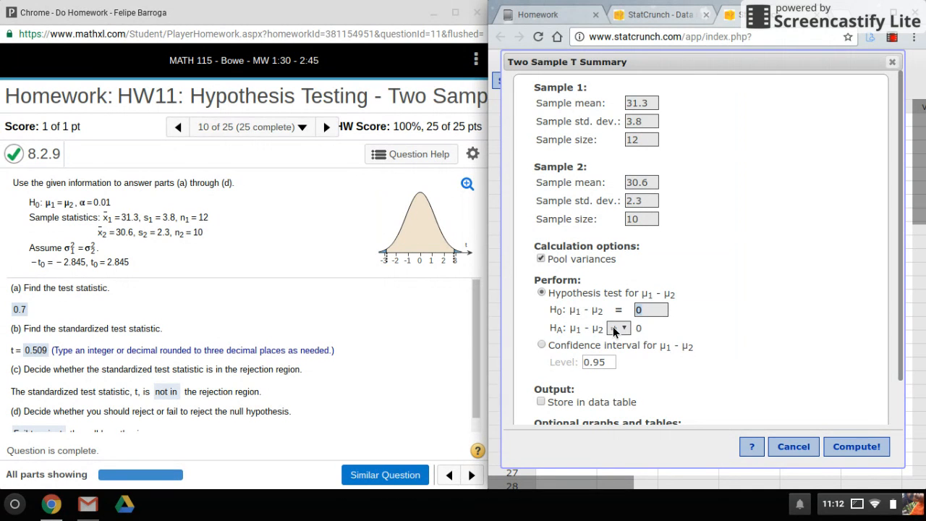
pyautogui.click(619, 328)
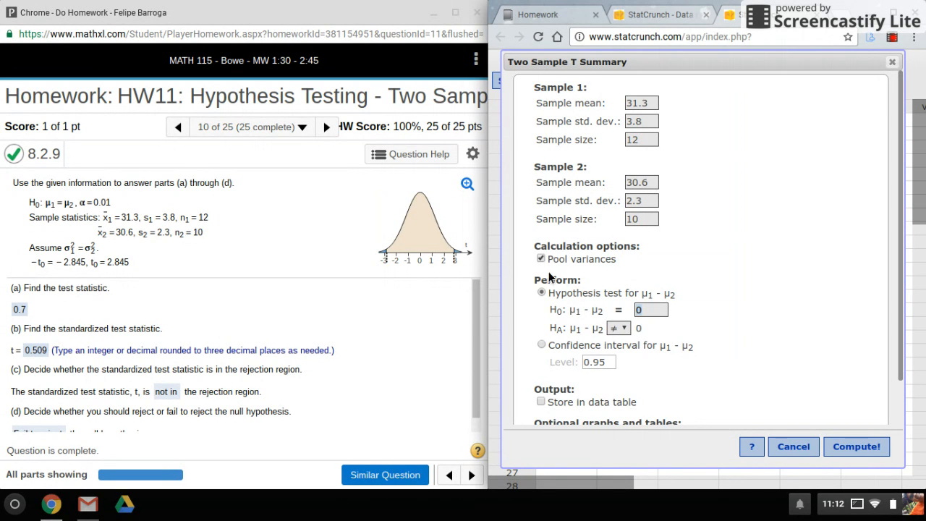
pyautogui.moveTo(596, 238)
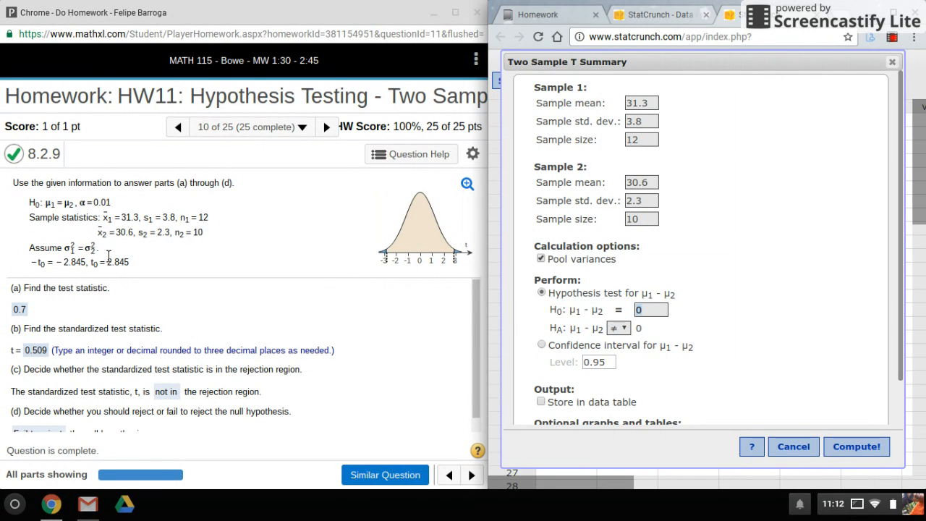
pyautogui.moveTo(96, 254)
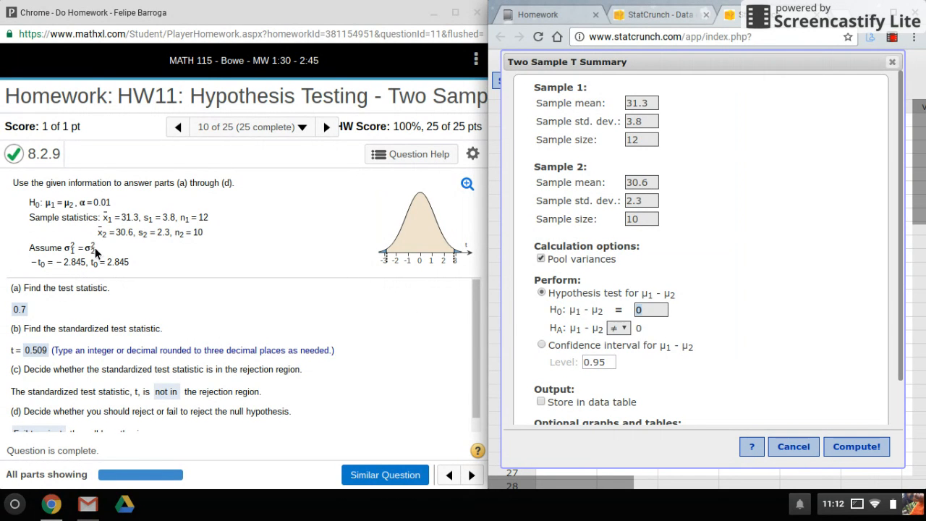
pyautogui.moveTo(476, 287)
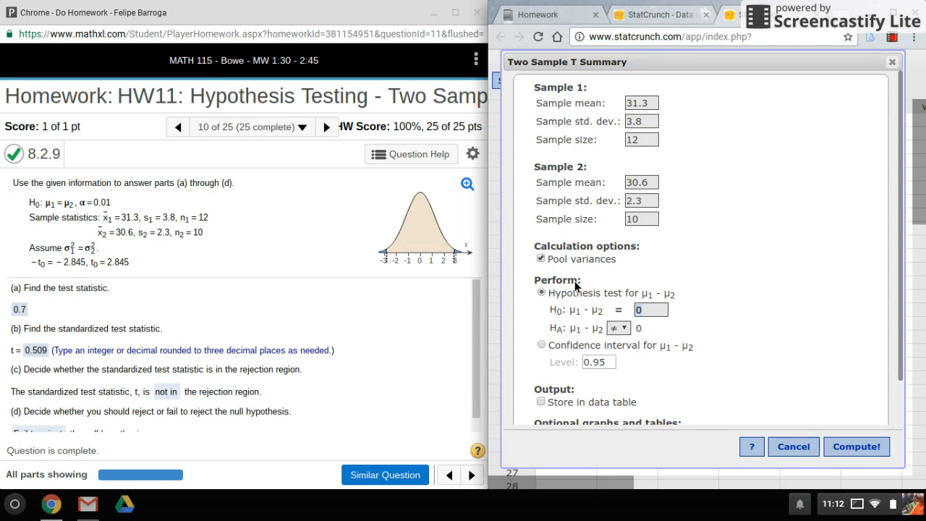
pyautogui.moveTo(595, 276)
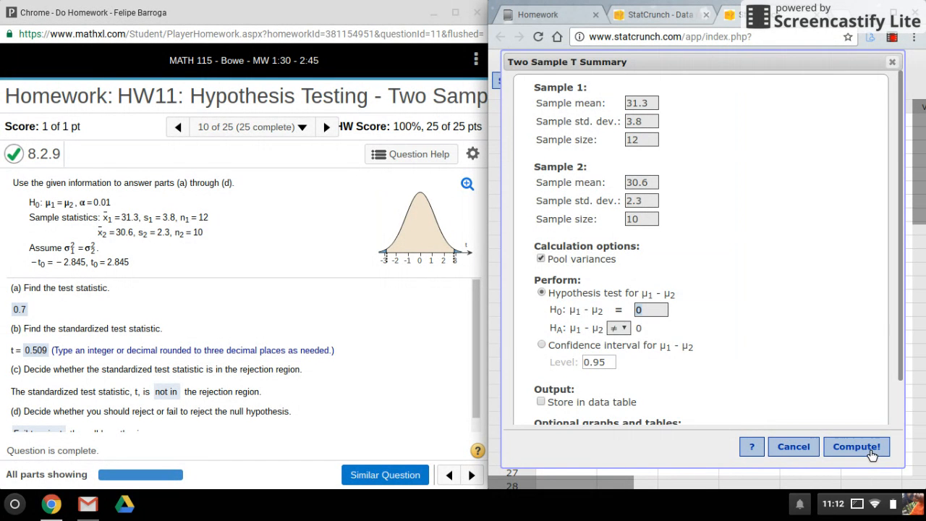
# - Compute the pooled test, select P-value 0.6164, and advance the homework question
pyautogui.click(857, 446)
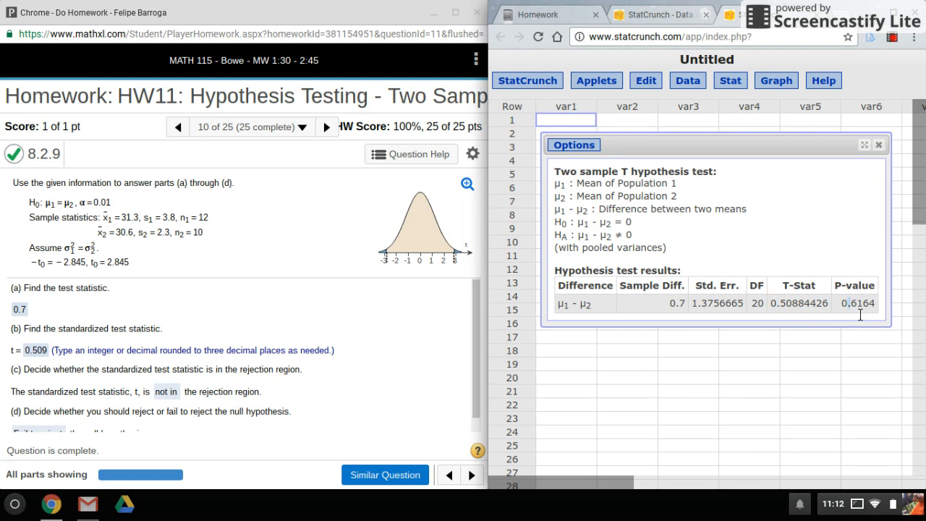
pyautogui.doubleClick(857, 303)
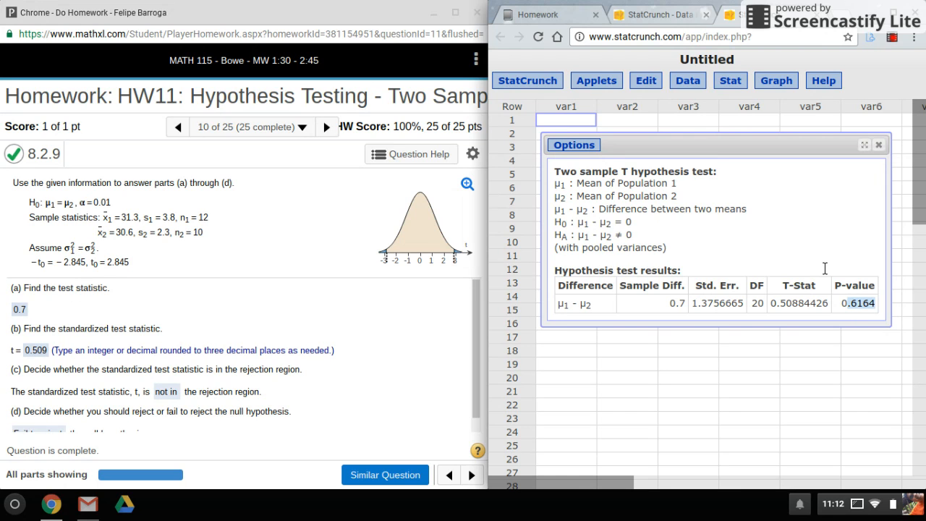
pyautogui.moveTo(374, 120)
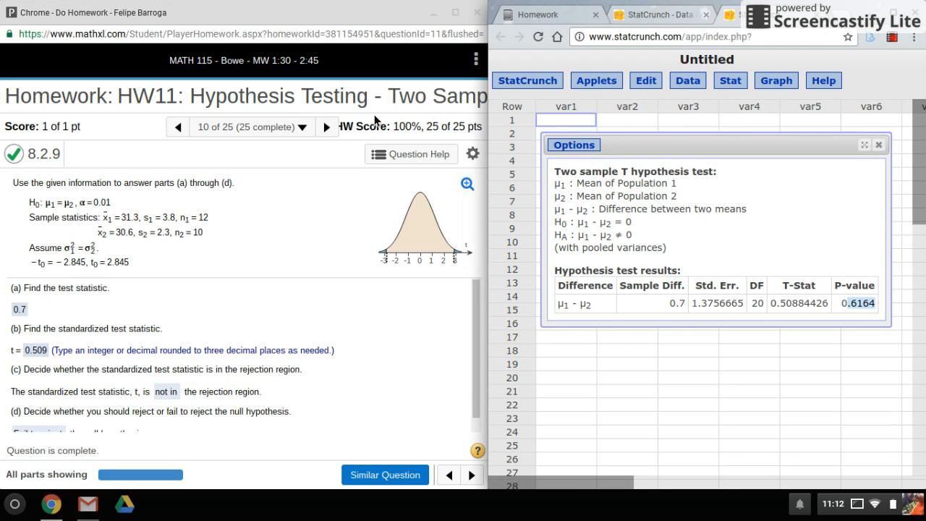
pyautogui.click(326, 126)
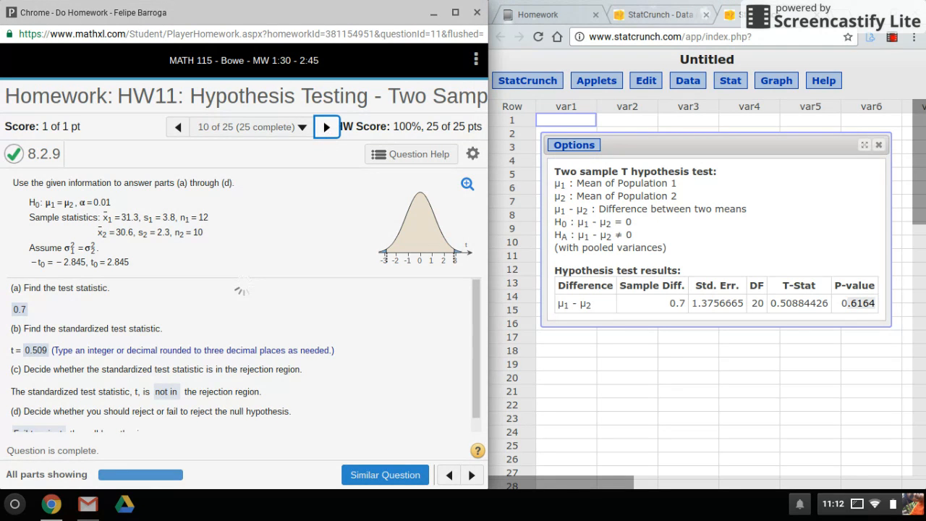
# - Show MathXL question 11 and reopen the Two Sample T Summary dialog via Options > Edit
pyautogui.click(326, 127)
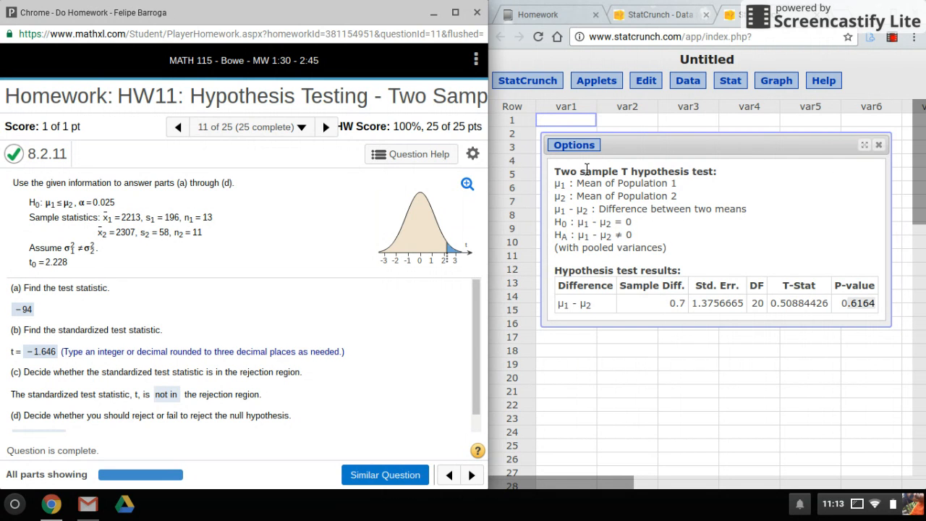
pyautogui.moveTo(578, 152)
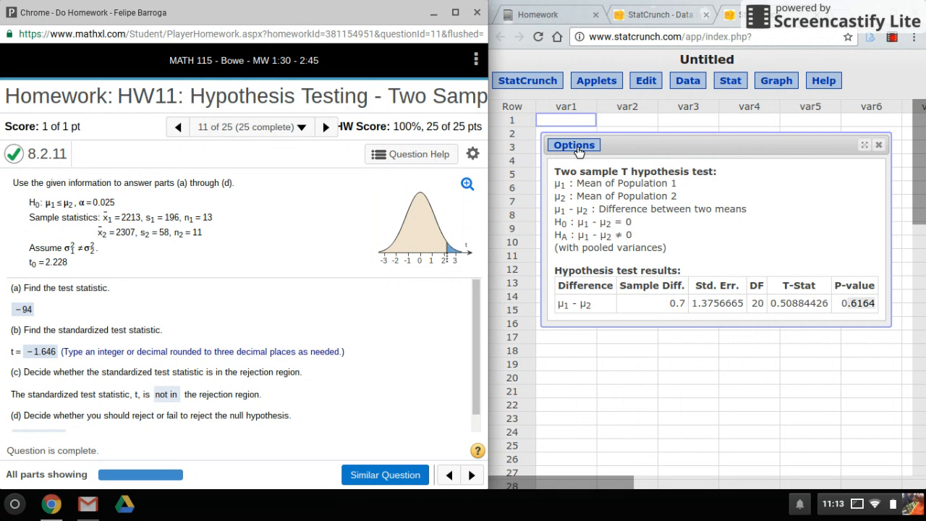
pyautogui.click(573, 145)
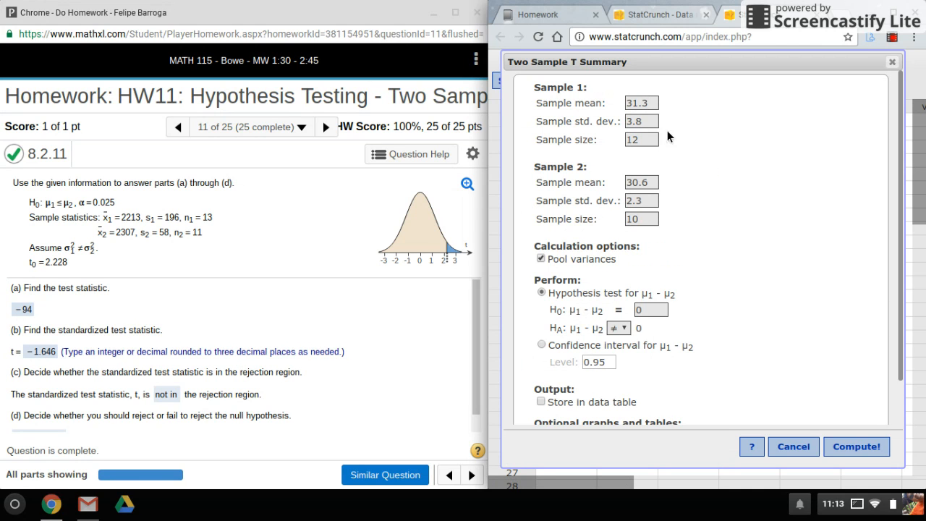
# - Enter 2213, 196, 13 and 2307, 58, 11, set a greater-than alternative, unpool variances
pyautogui.click(640, 103)
pyautogui.write('1')
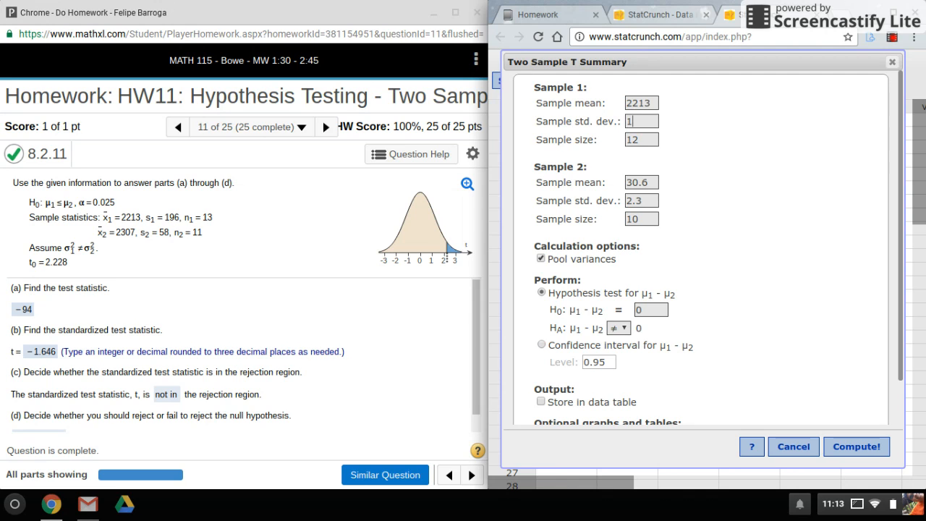
pyautogui.write('96')
pyautogui.click(641, 182)
pyautogui.write('2307')
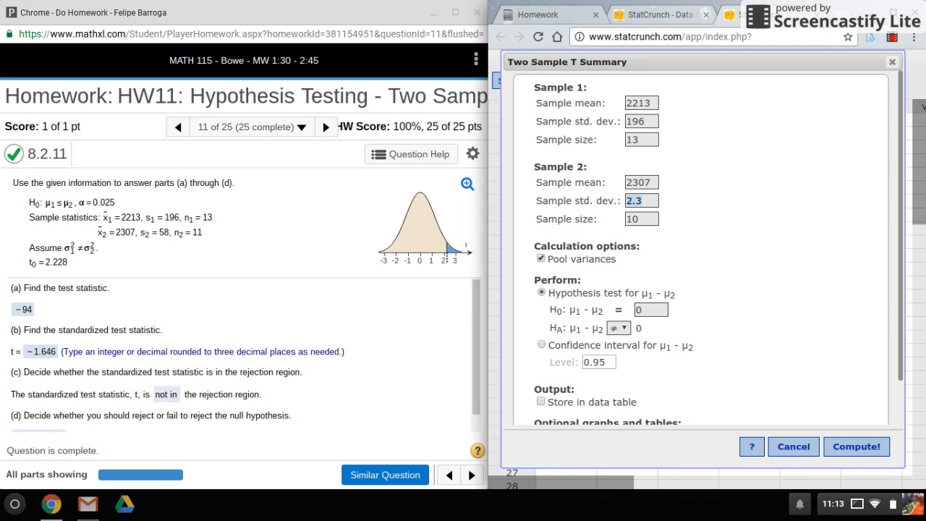
pyautogui.write('58')
pyautogui.click(641, 218)
pyautogui.write('11')
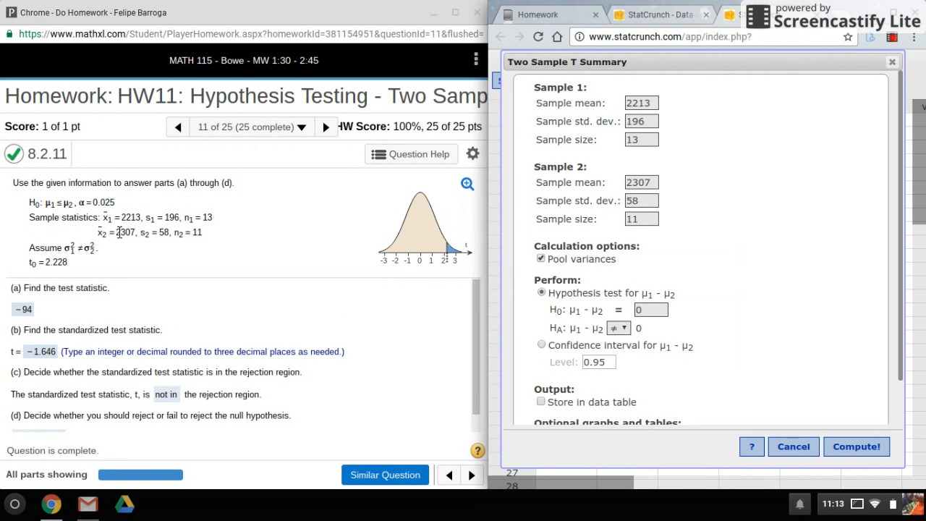
pyautogui.click(618, 327)
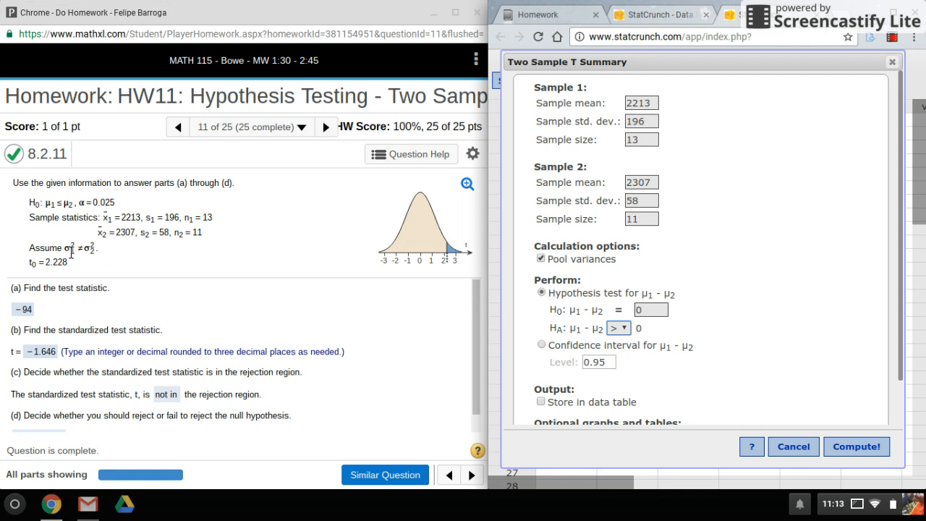
pyautogui.moveTo(557, 242)
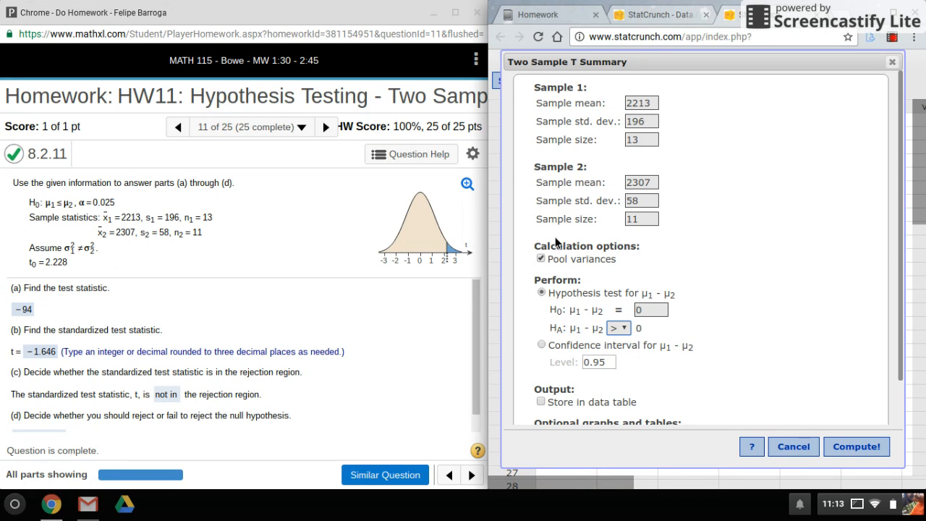
pyautogui.moveTo(588, 291)
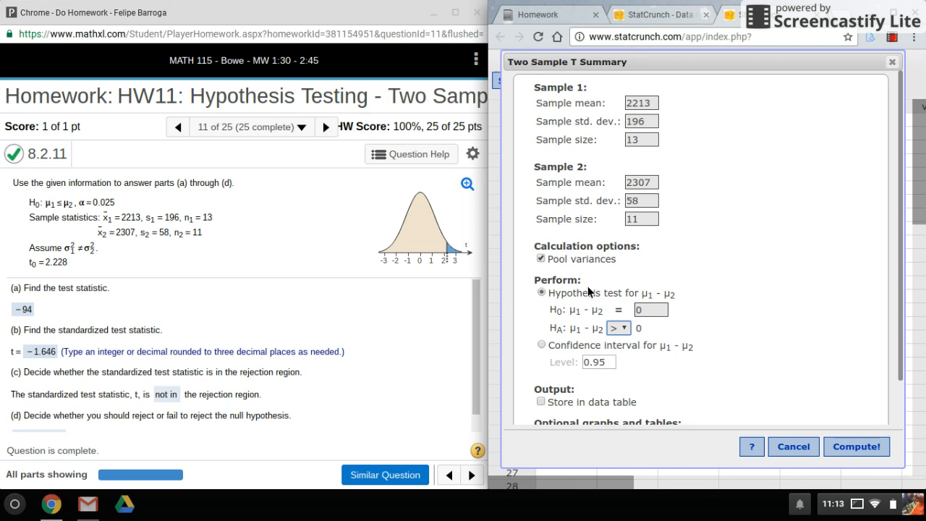
pyautogui.click(540, 258)
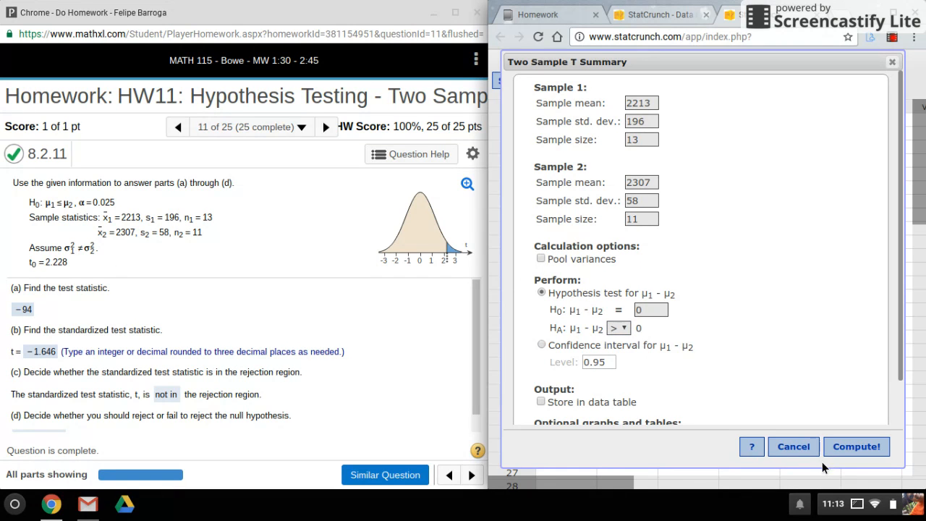
# - Compute the unpooled test (T-stat -1.6461122, P-value 0.9393) and advance the homework
pyautogui.click(856, 446)
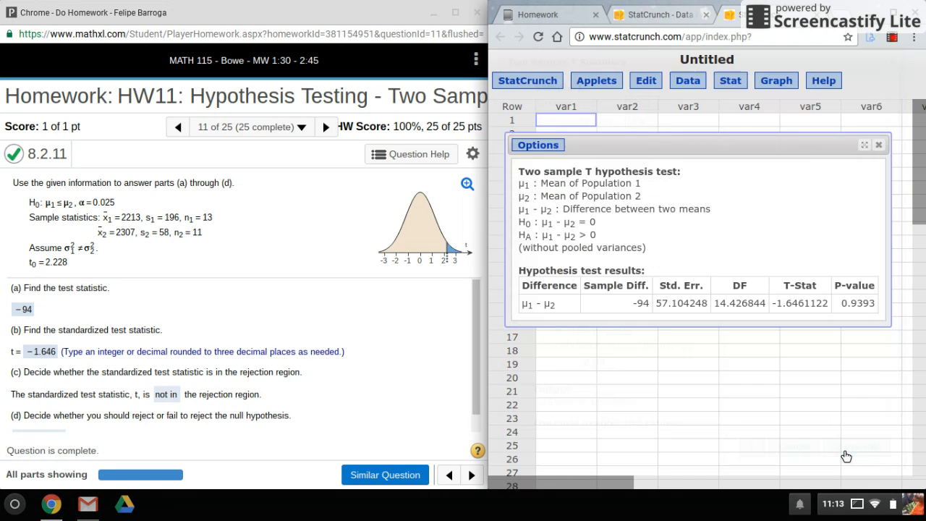
pyautogui.moveTo(806, 327)
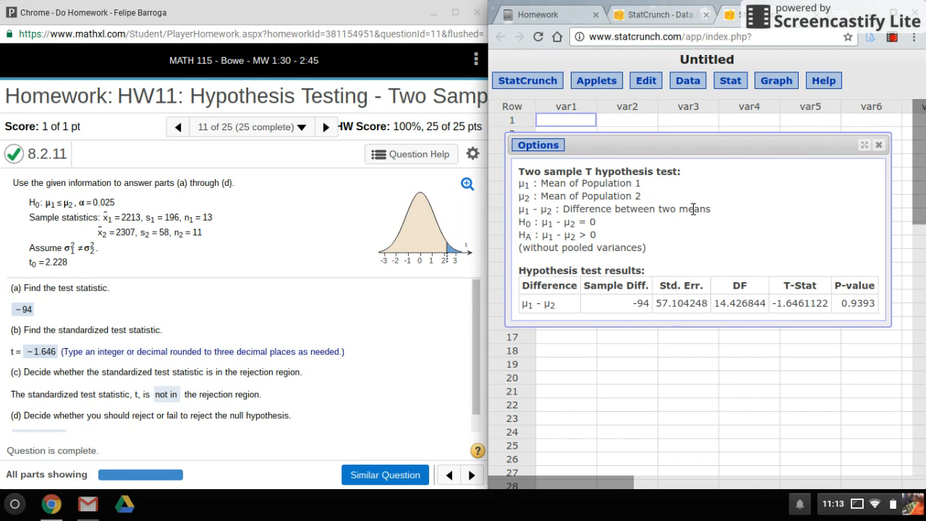
pyautogui.click(730, 80)
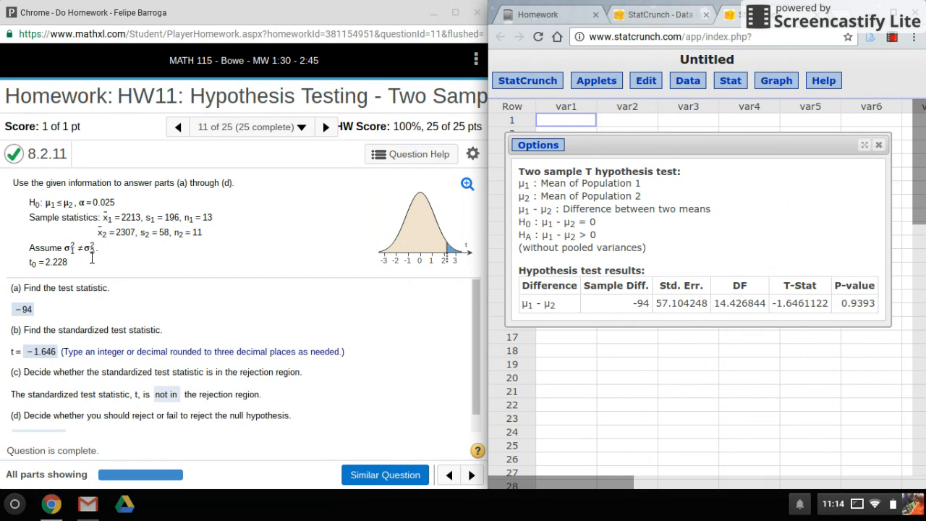
pyautogui.click(326, 126)
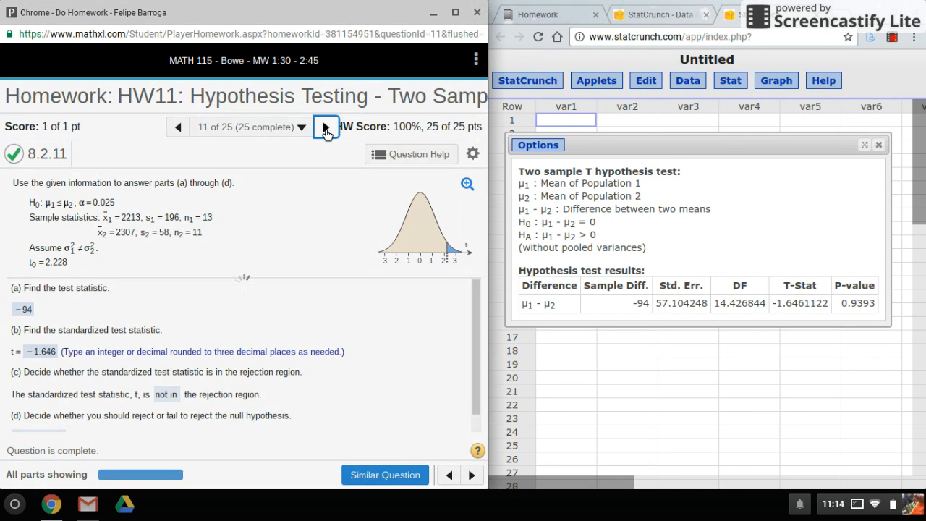
# - Load question 8.2.17 on county incomes and reopen the dialog at the Sample 1 mean box
pyautogui.click(326, 127)
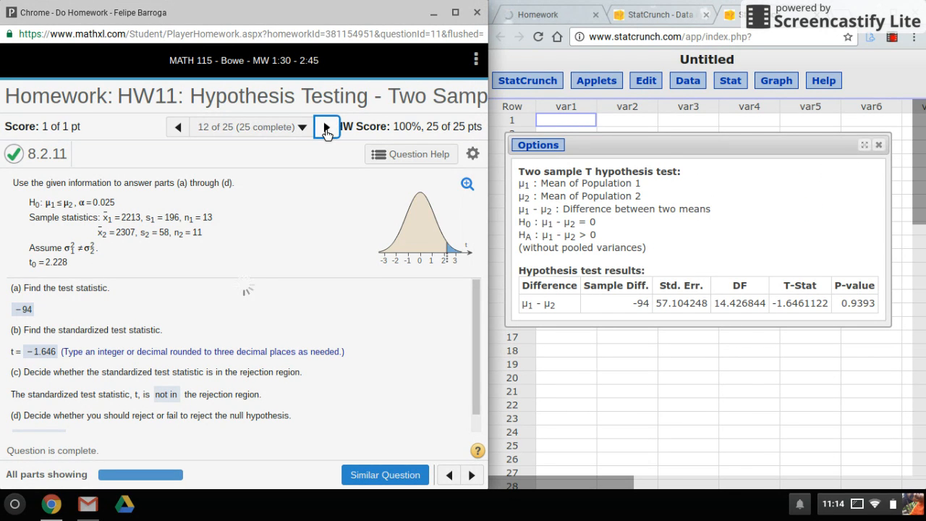
pyautogui.click(326, 127)
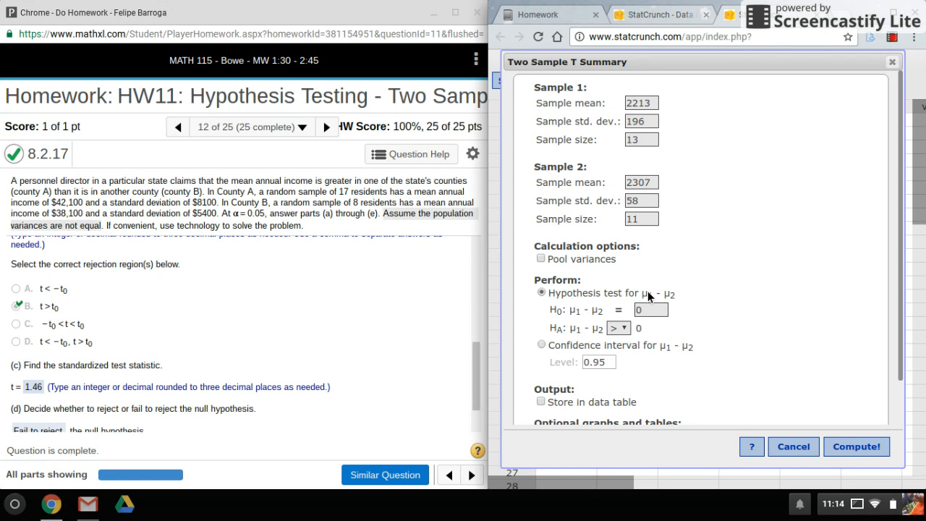
pyautogui.click(640, 103)
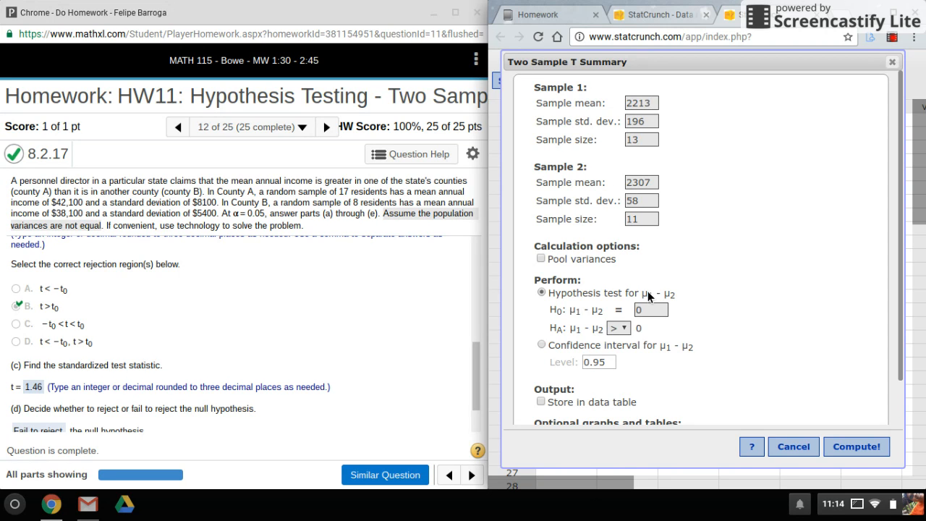
pyautogui.click(641, 103)
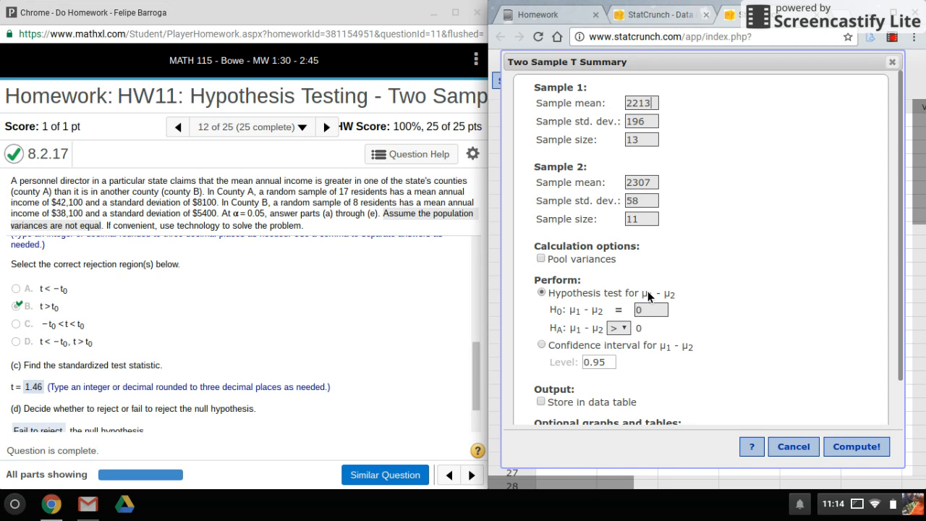
pyautogui.moveTo(627, 341)
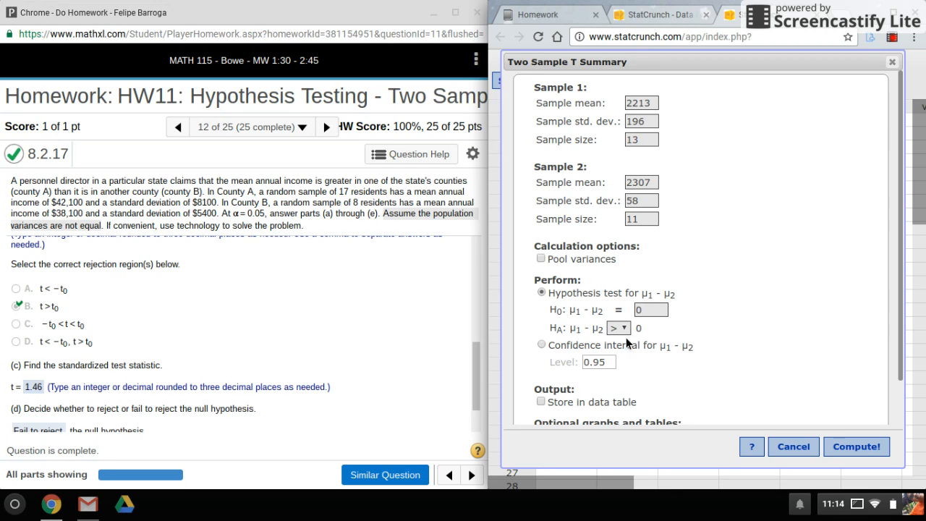